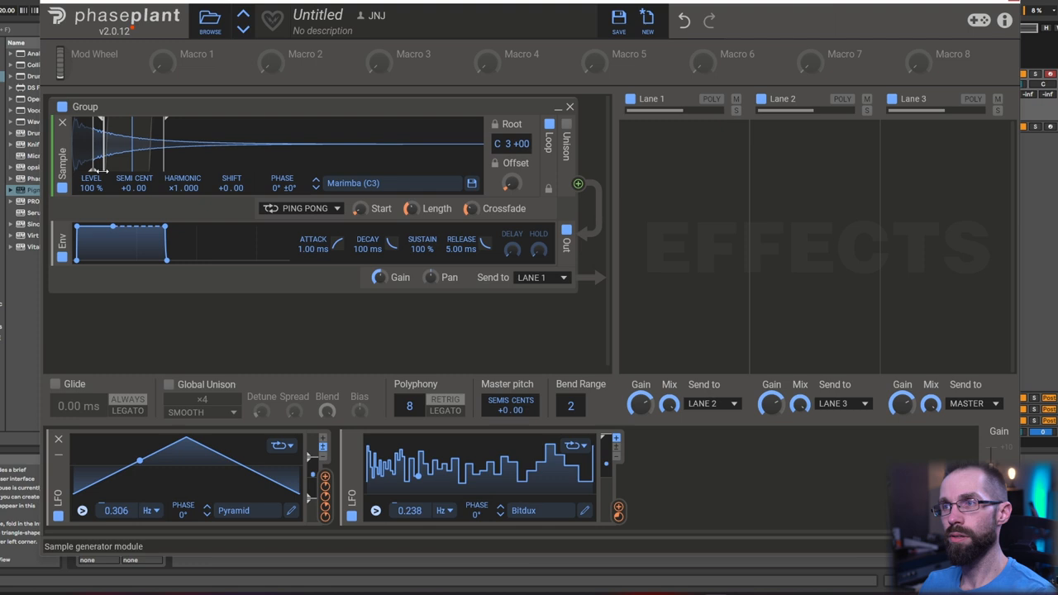
Step: Drag a Remap modulator into the rack beside the LFOs
drag(140, 460, 278, 483)
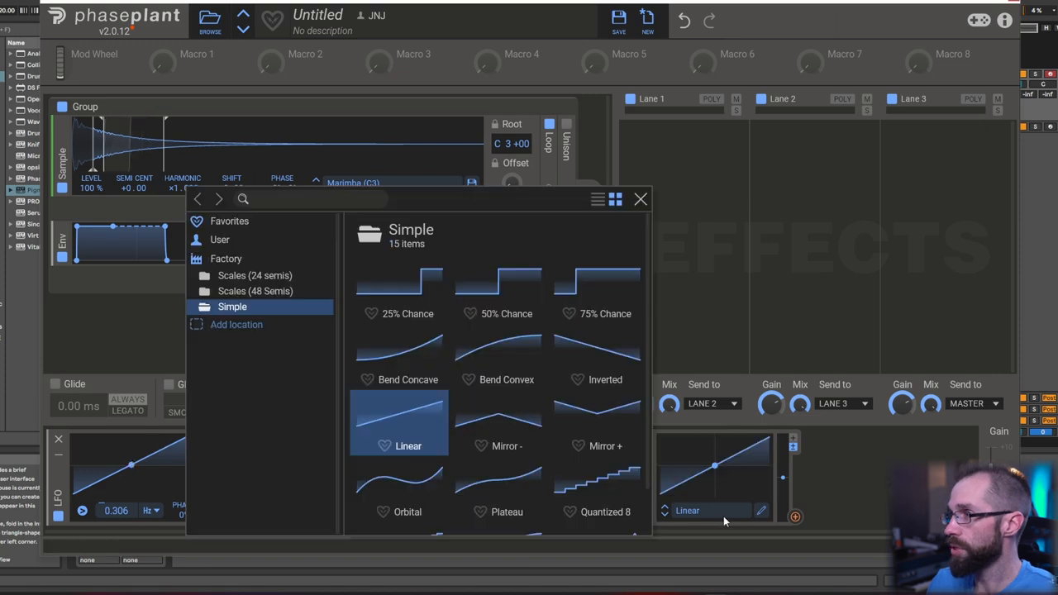
Step: Choose the Major curve from Factory > Scales (24 semis) for the Remap
click(255, 274)
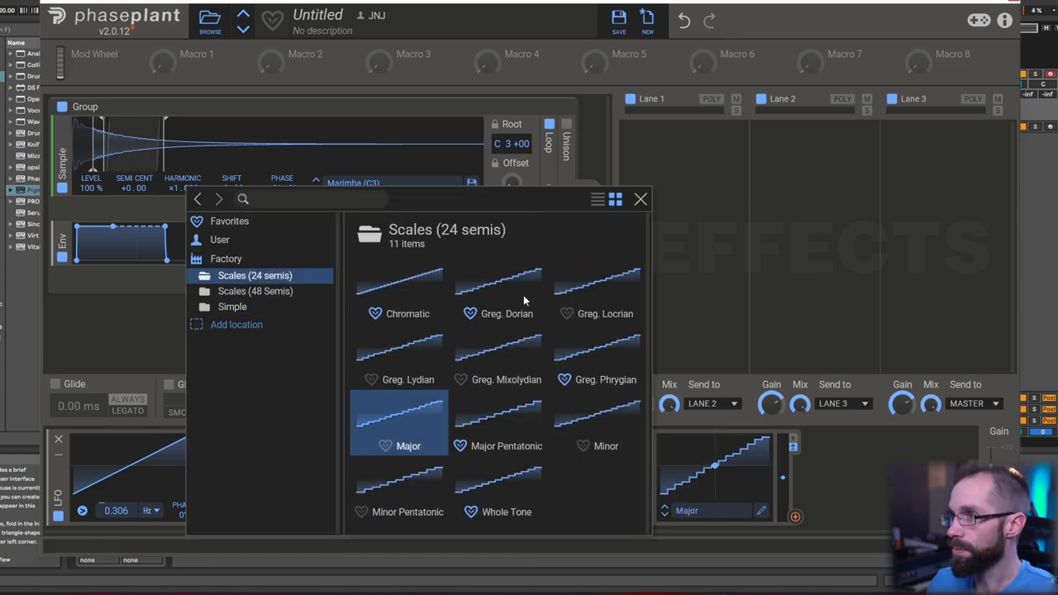
click(639, 198)
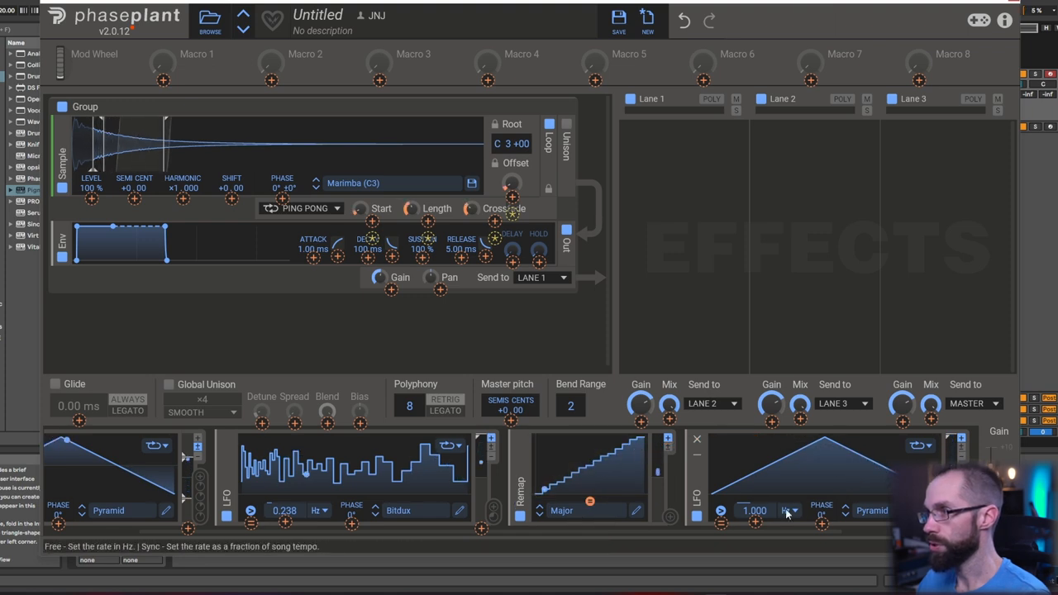
Step: Set the pyramid LFO rate to 0.514 Hz and route Remap to the sample's Semi Cent pitch
drag(753, 509, 753, 496)
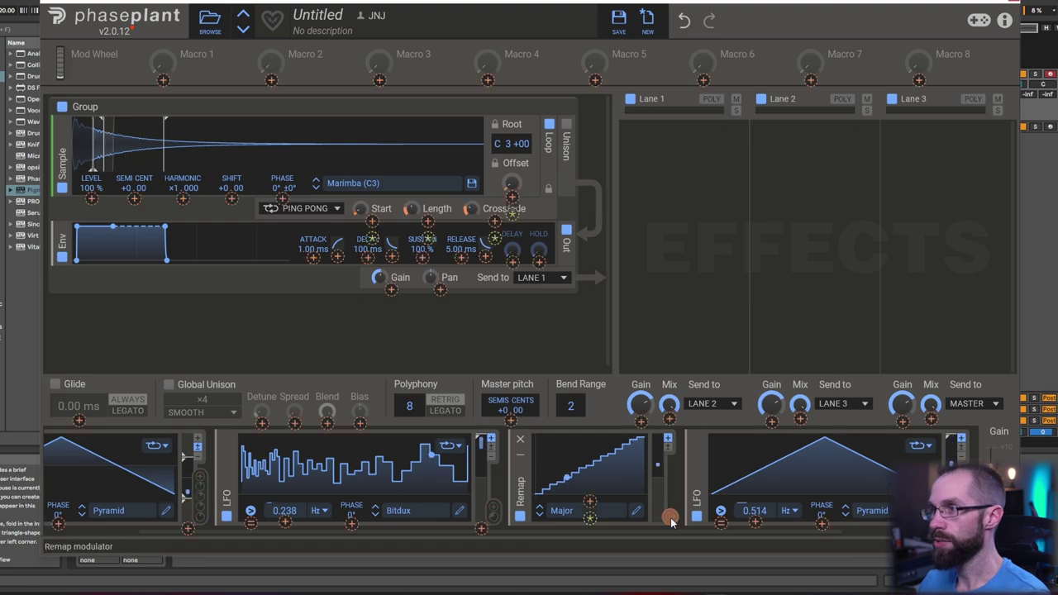
mouse_move(134, 188)
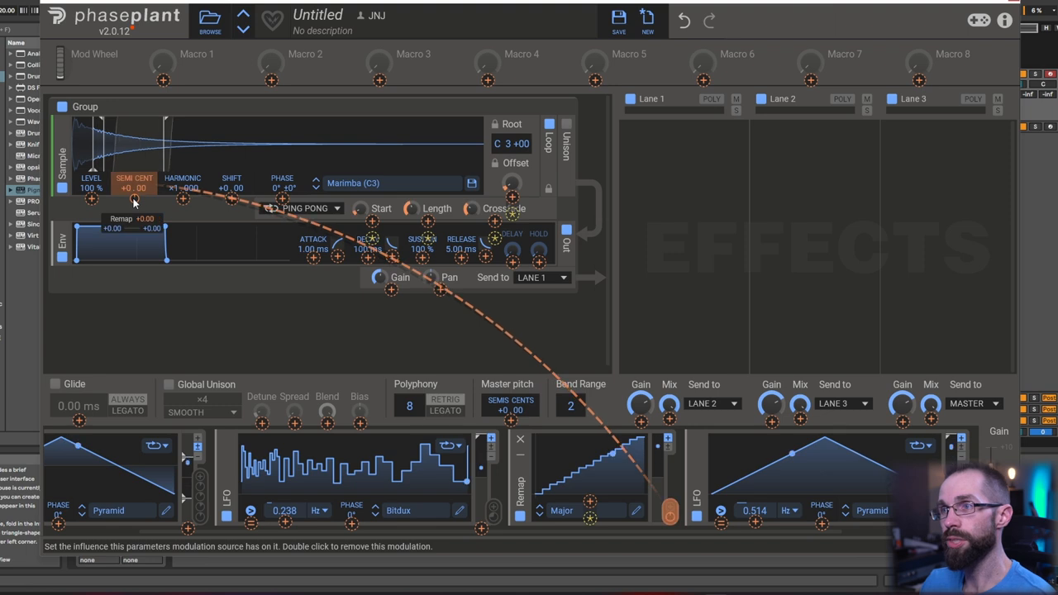
right_click(134, 188)
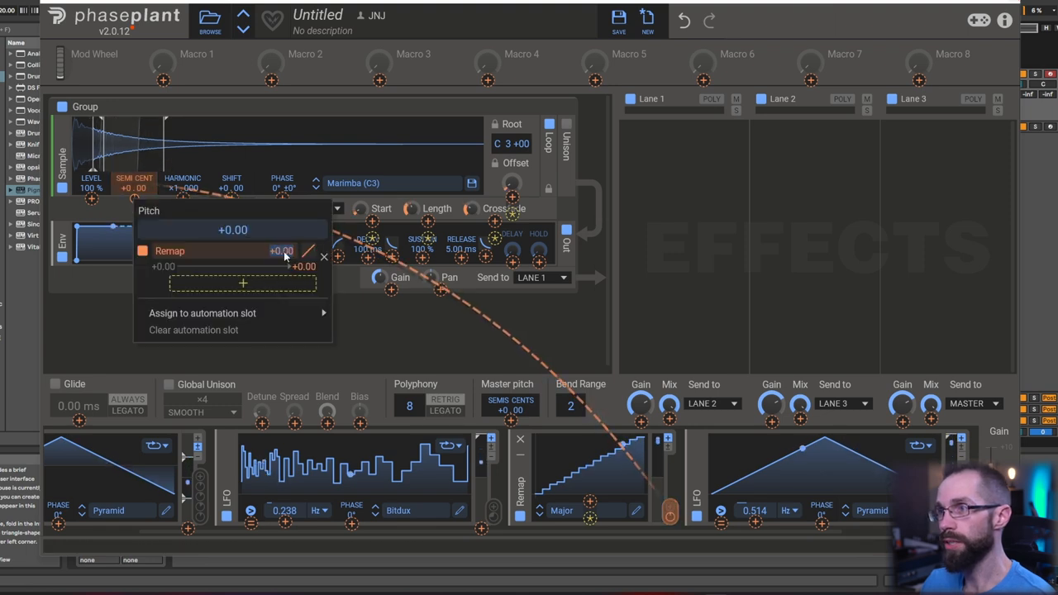